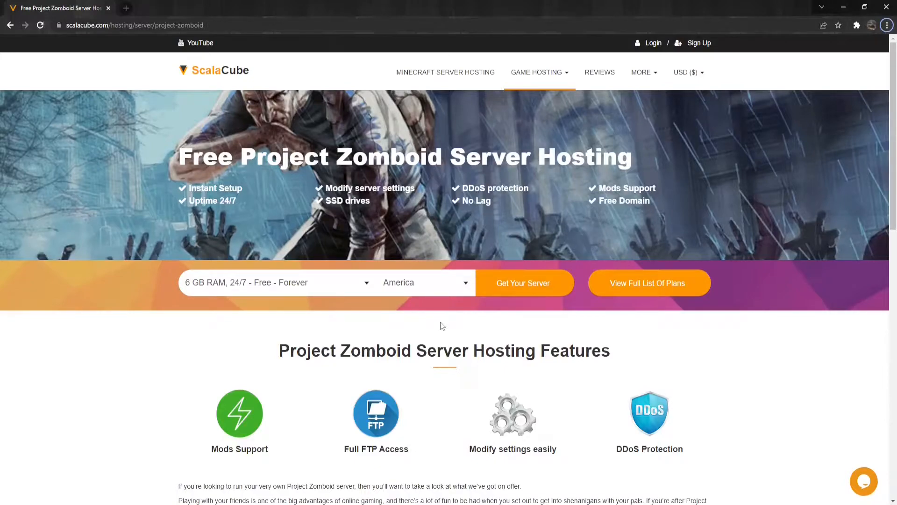
pyautogui.moveTo(543, 192)
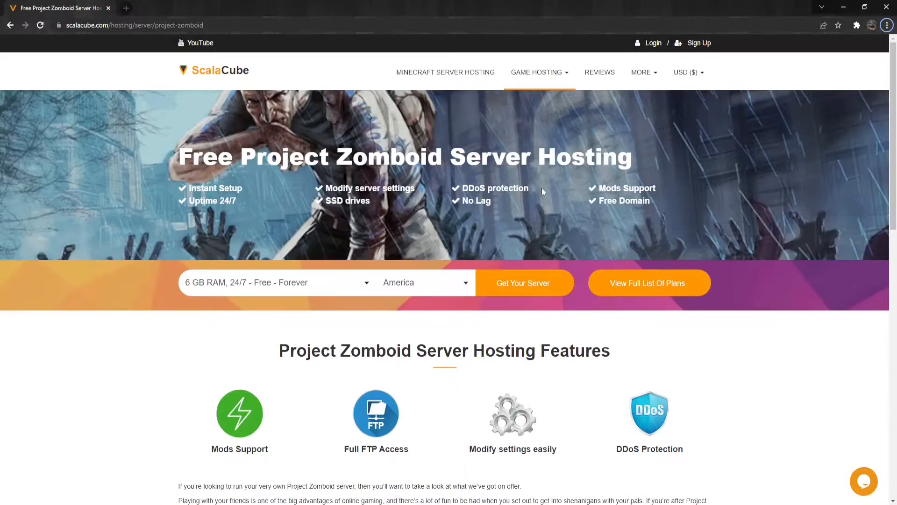
pyautogui.moveTo(653, 42)
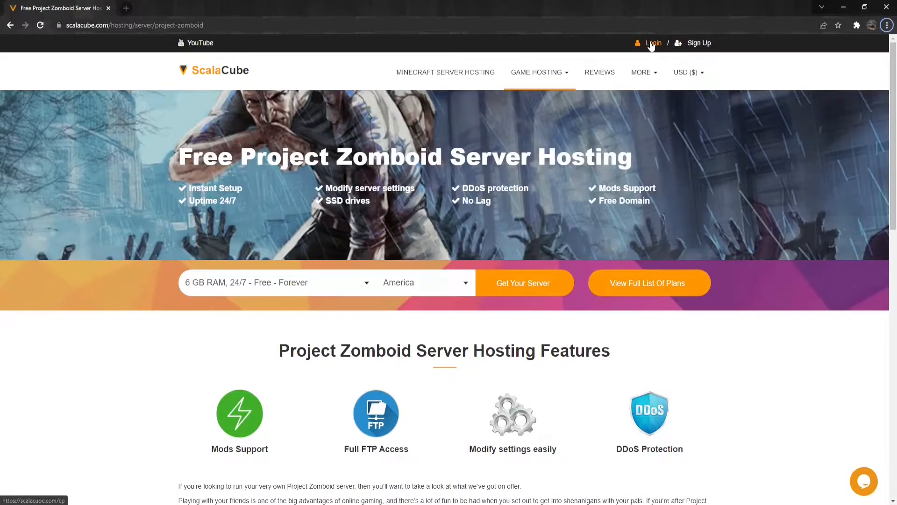
# Step: Log in and reach the Project Zomboid server's details page from the Venus 54755 server
pyautogui.click(652, 43)
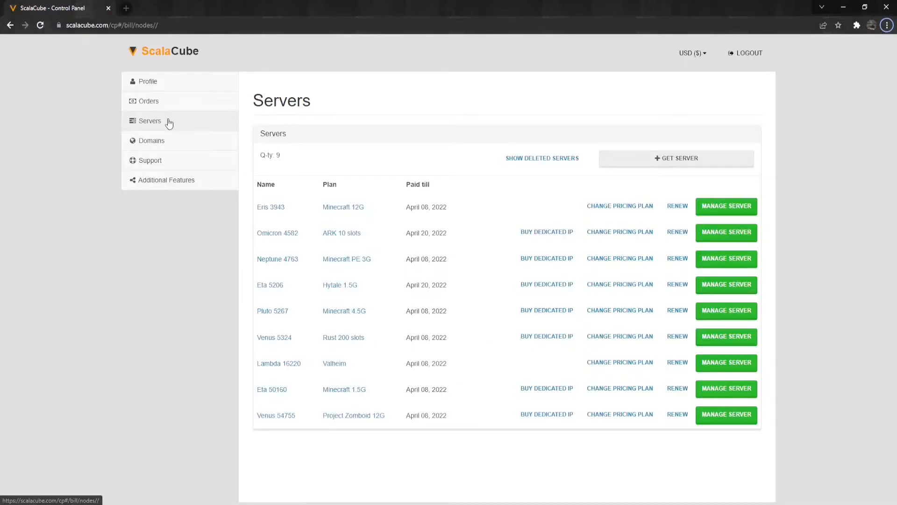
pyautogui.moveTo(744, 415)
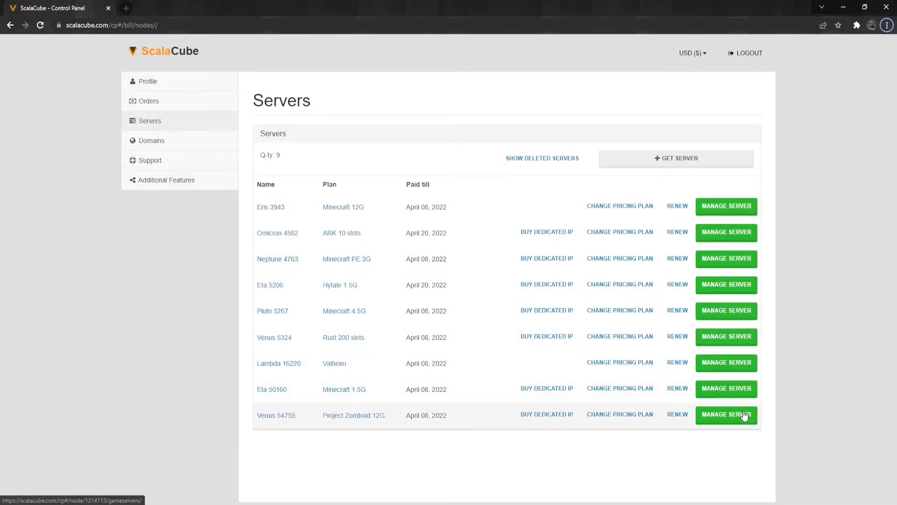
pyautogui.click(725, 414)
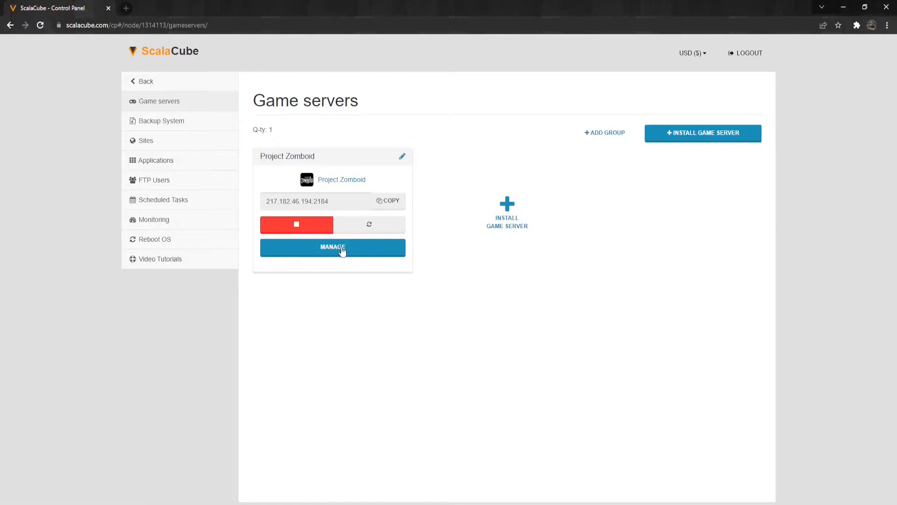
pyautogui.click(333, 247)
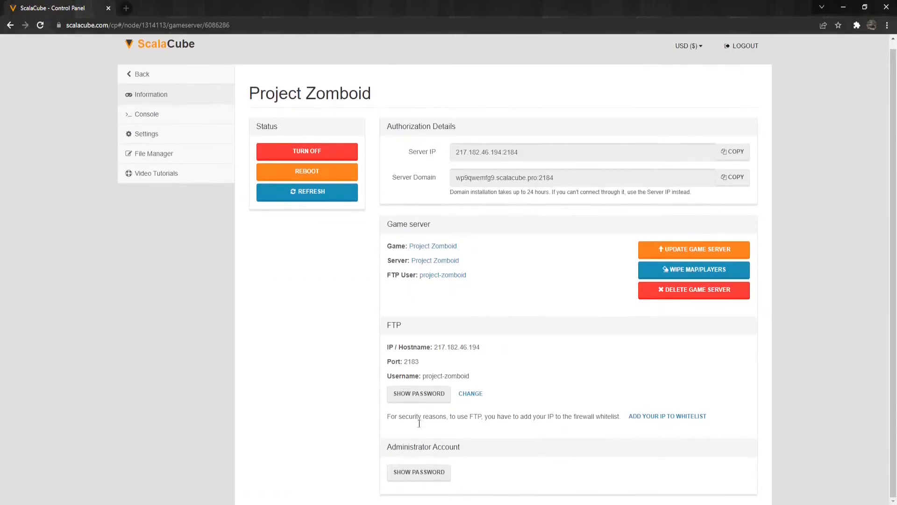
# Step: Reveal the Administrator Account password and dismiss the popup
pyautogui.click(418, 393)
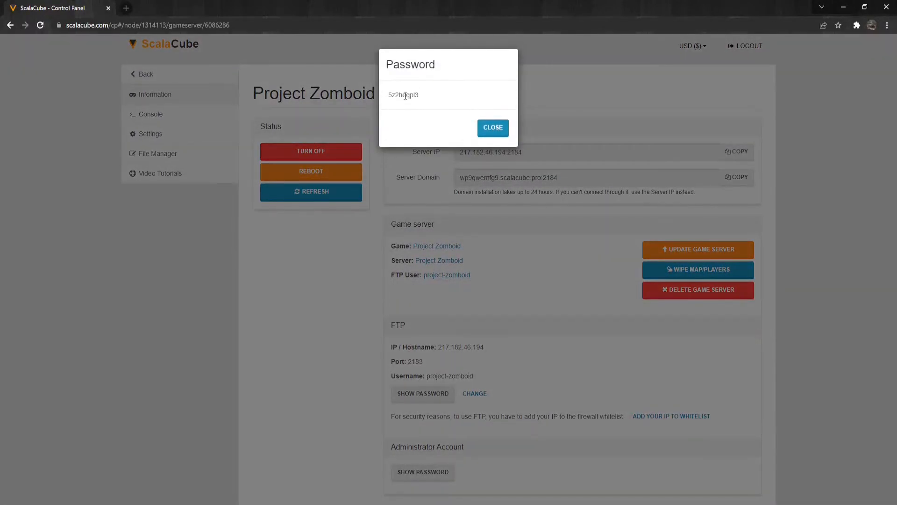
pyautogui.click(491, 127)
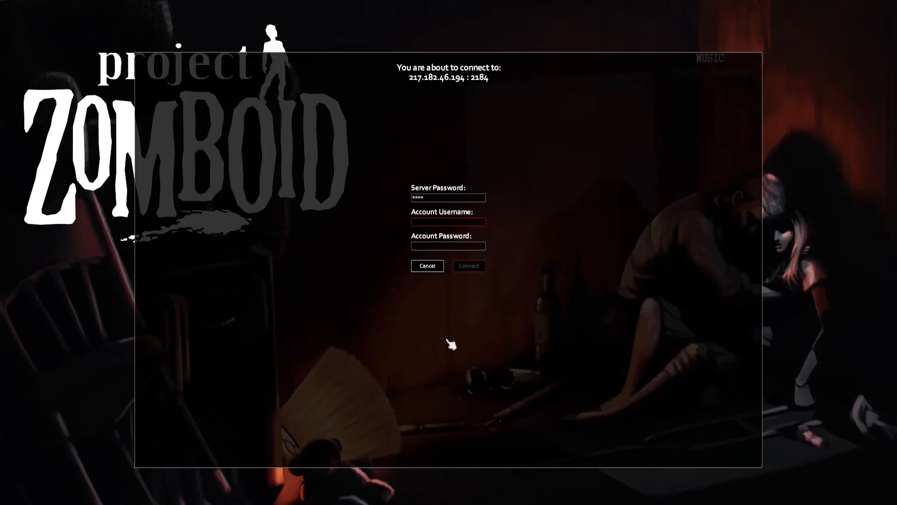
pyautogui.moveTo(448, 222)
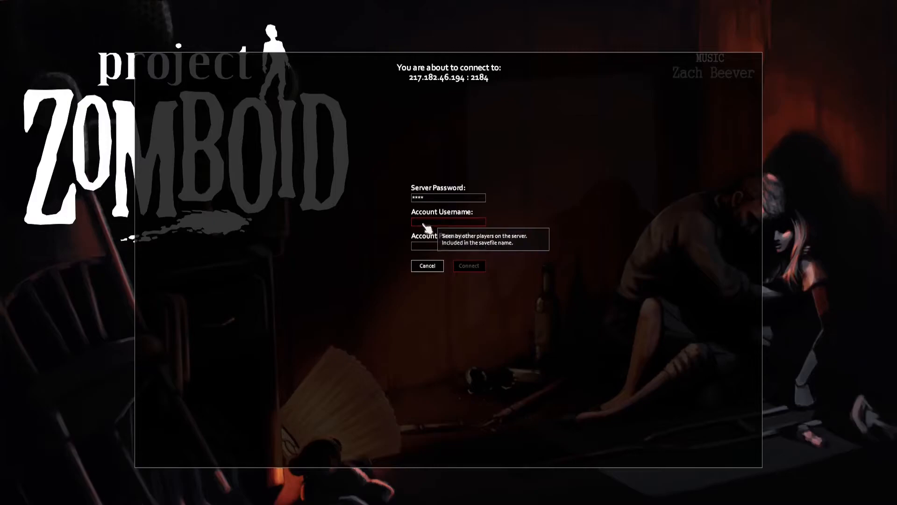
# Step: Connect to the server with Account Username 'admin' and the pasted administrator password
pyautogui.write('admin')
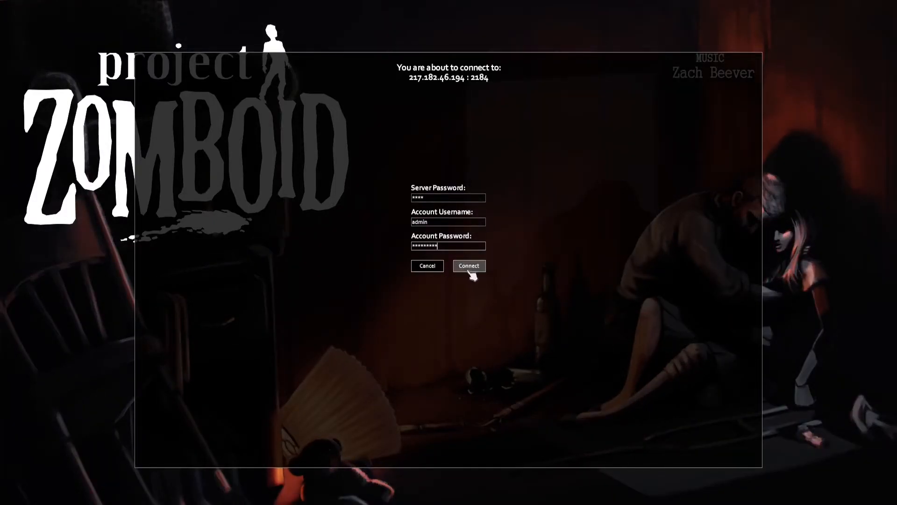
pyautogui.click(468, 266)
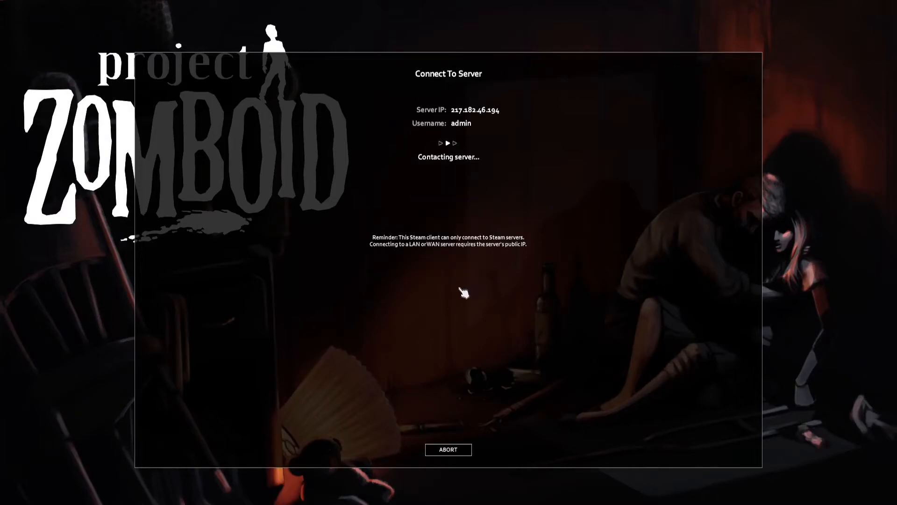
pyautogui.moveTo(449, 319)
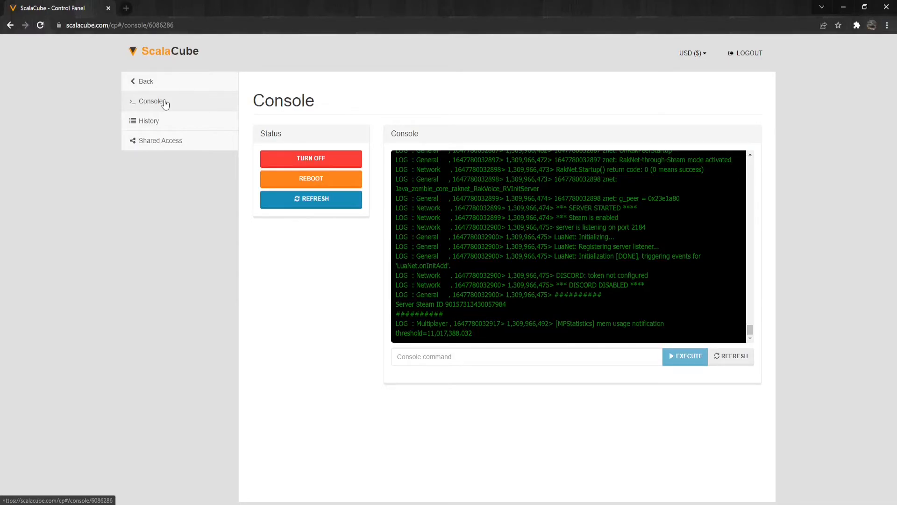
# Step: Run the console command 'SetAccessLevel Hex admin' on the server
pyautogui.click(468, 356)
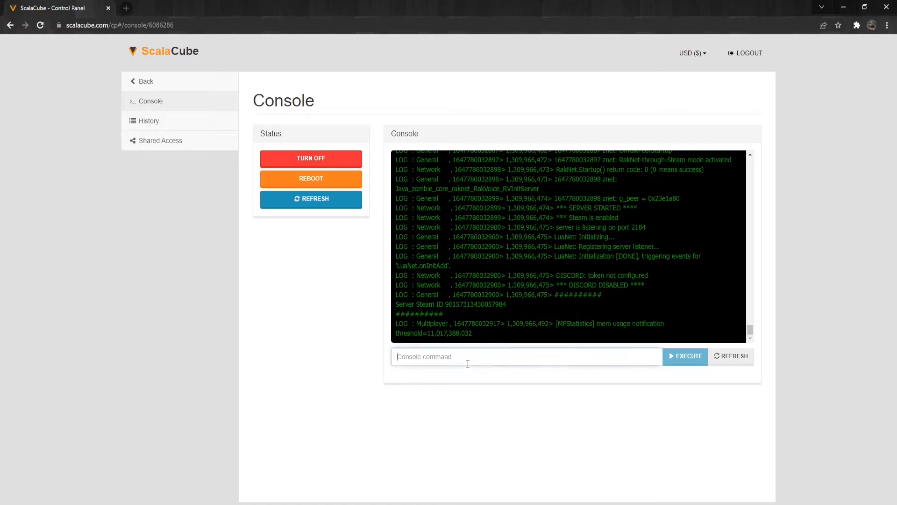
pyautogui.write('SetAccessLevel')
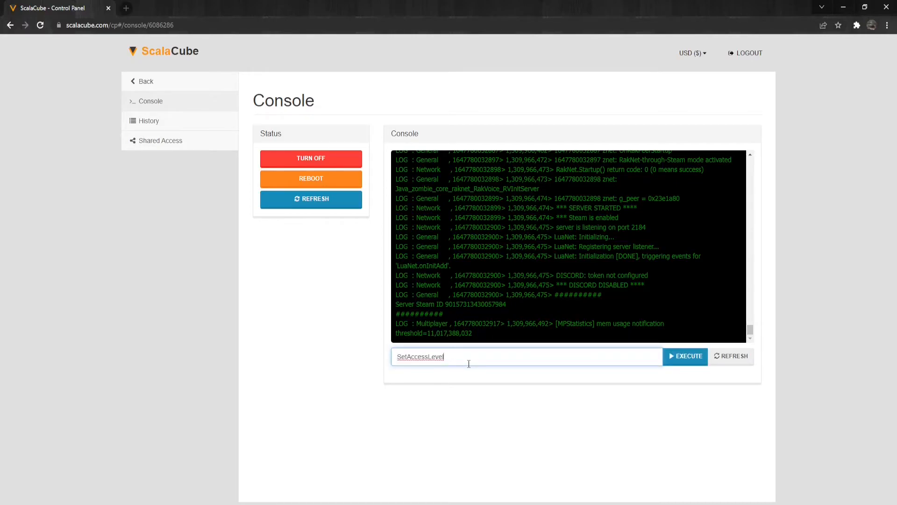
pyautogui.write('Hex adm')
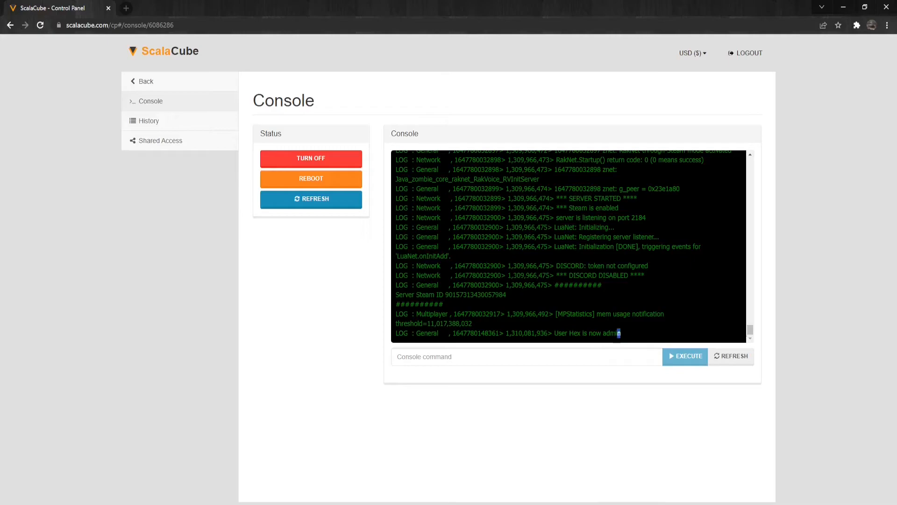
# Step: Check the console log line confirming Hex is now admin
pyautogui.doubleClick(572, 333)
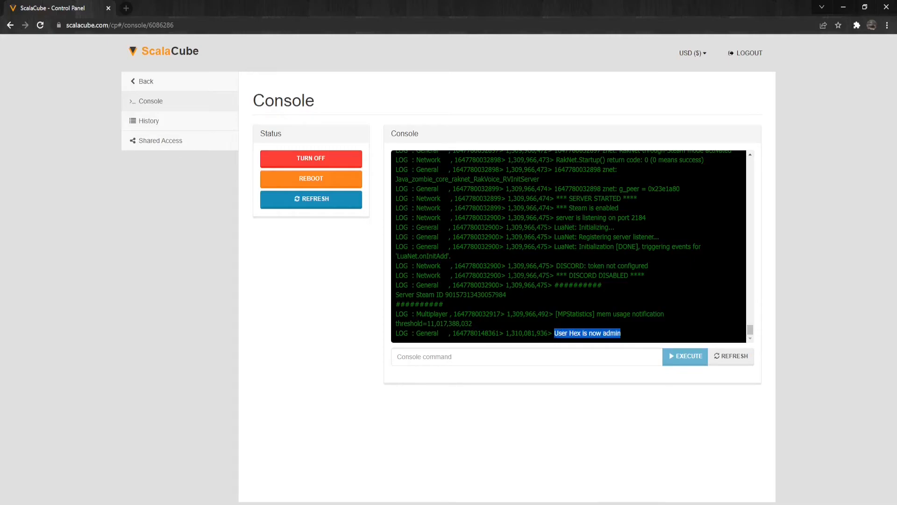
pyautogui.click(309, 357)
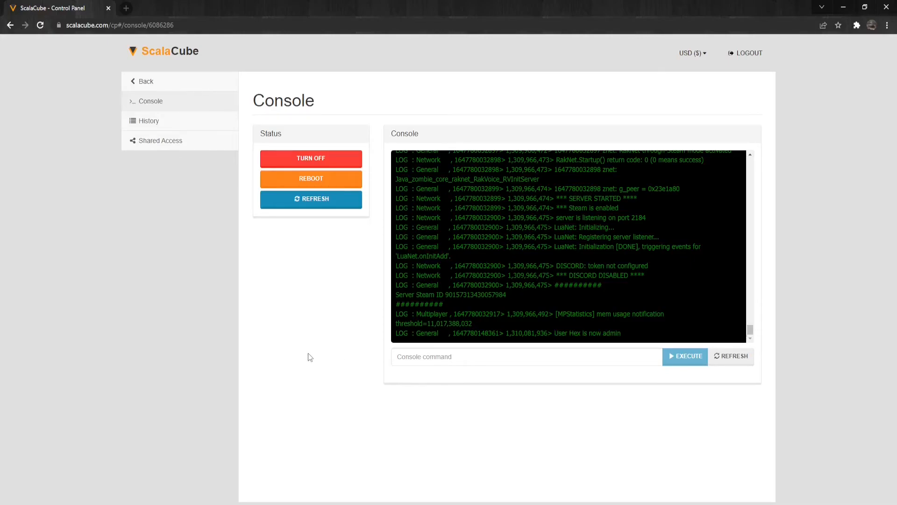